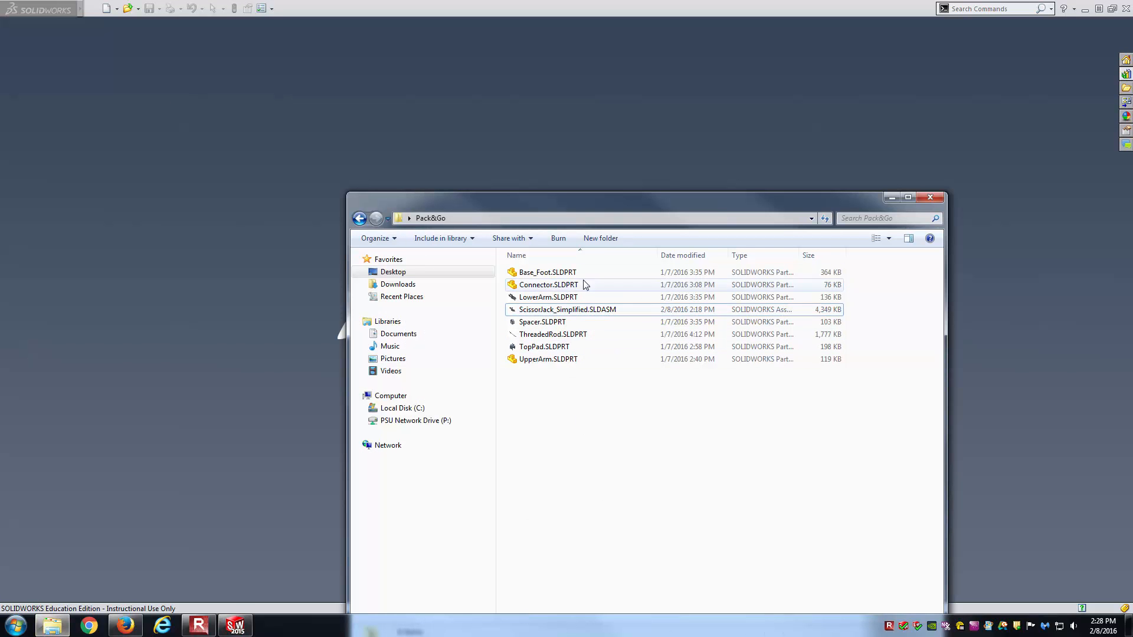
Check the ScissorJack assembly and Base_Foot.SLDPRT in the Pack&Go folder, then return to SOLIDWORKS
left_click(566, 309)
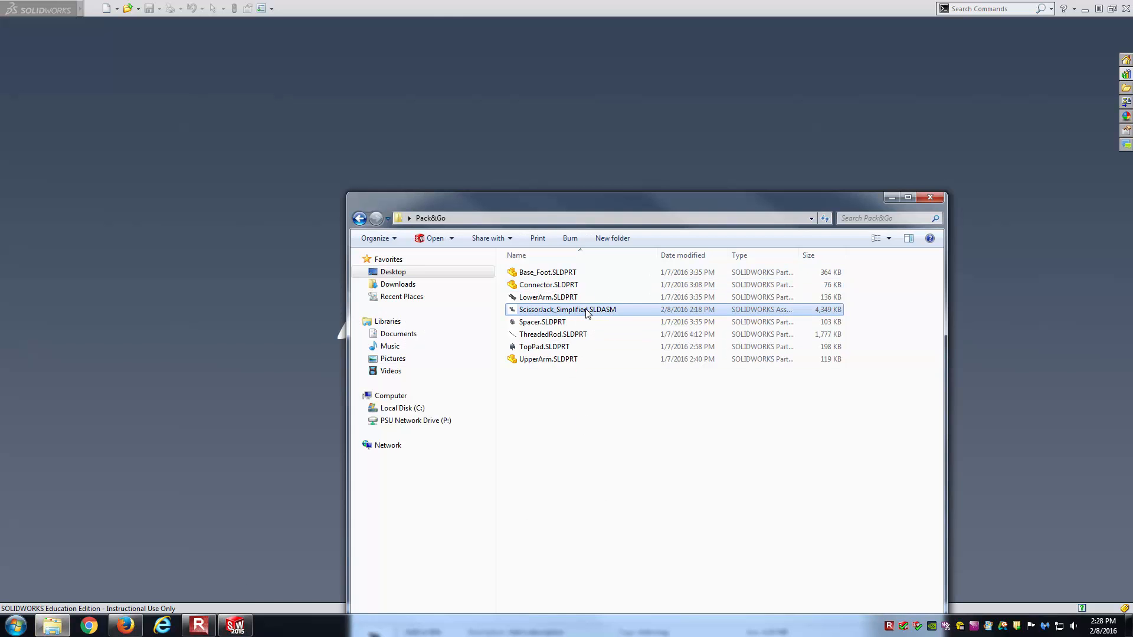
left_click(547, 272)
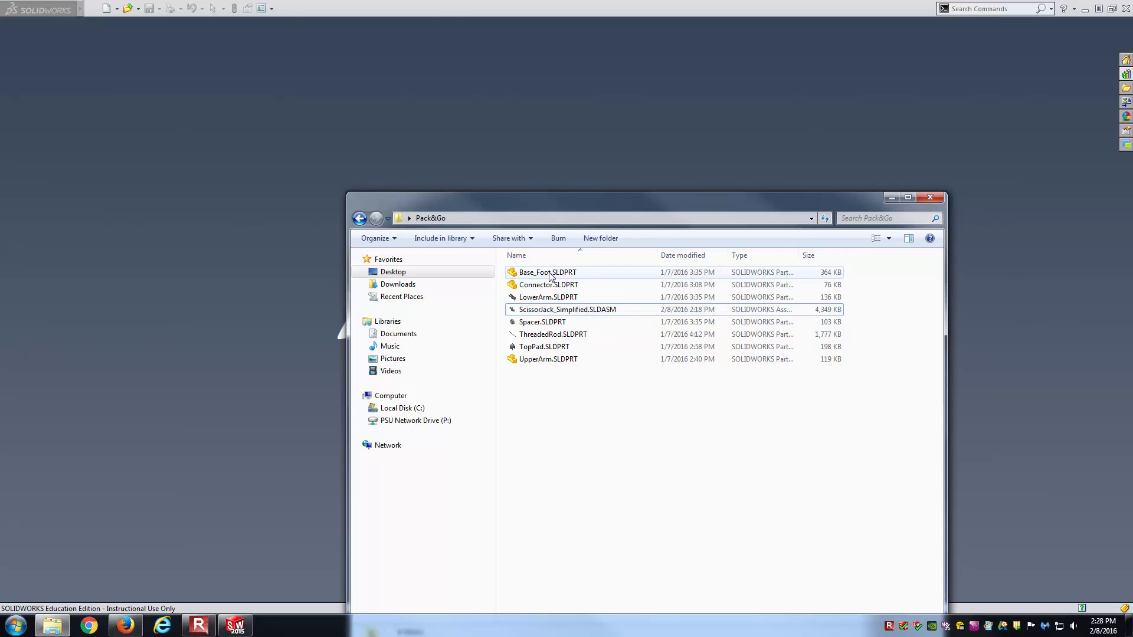
left_click(548, 272)
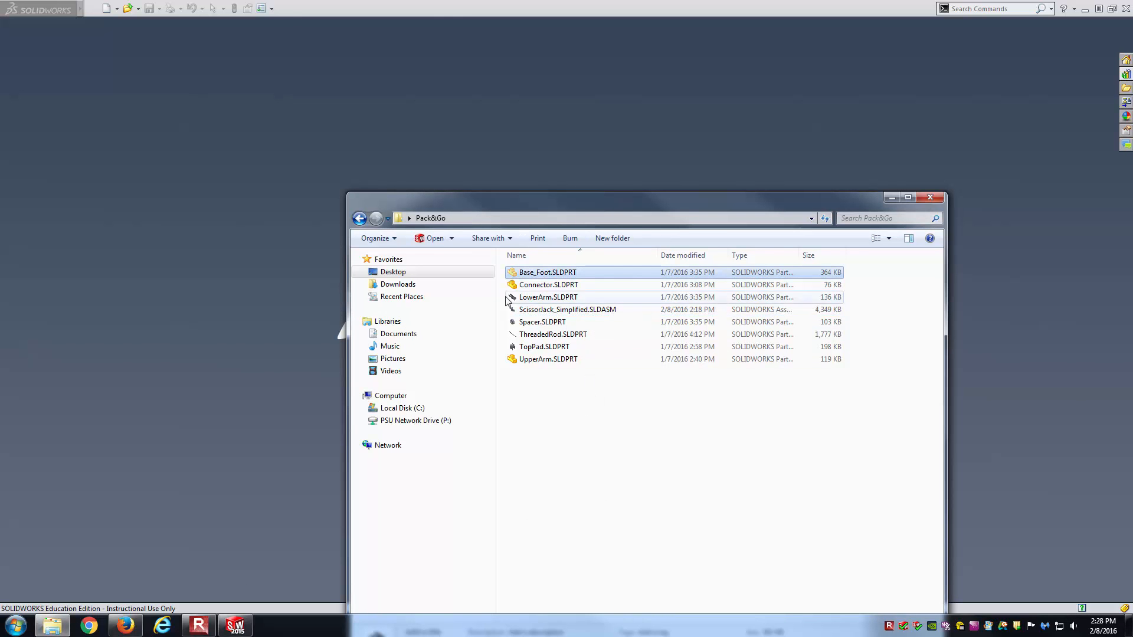
left_click(392, 271)
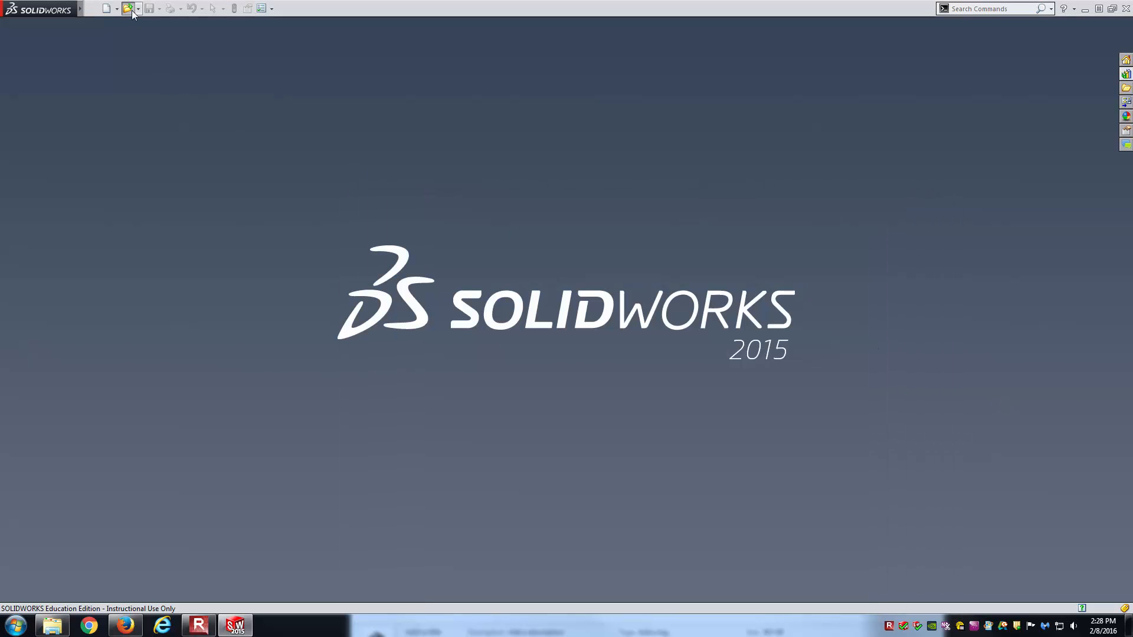
Open ScissorJack_Simplified.SLDASM, letting the missing Base_Foot.SLDPRT be suppressed
left_click(127, 9)
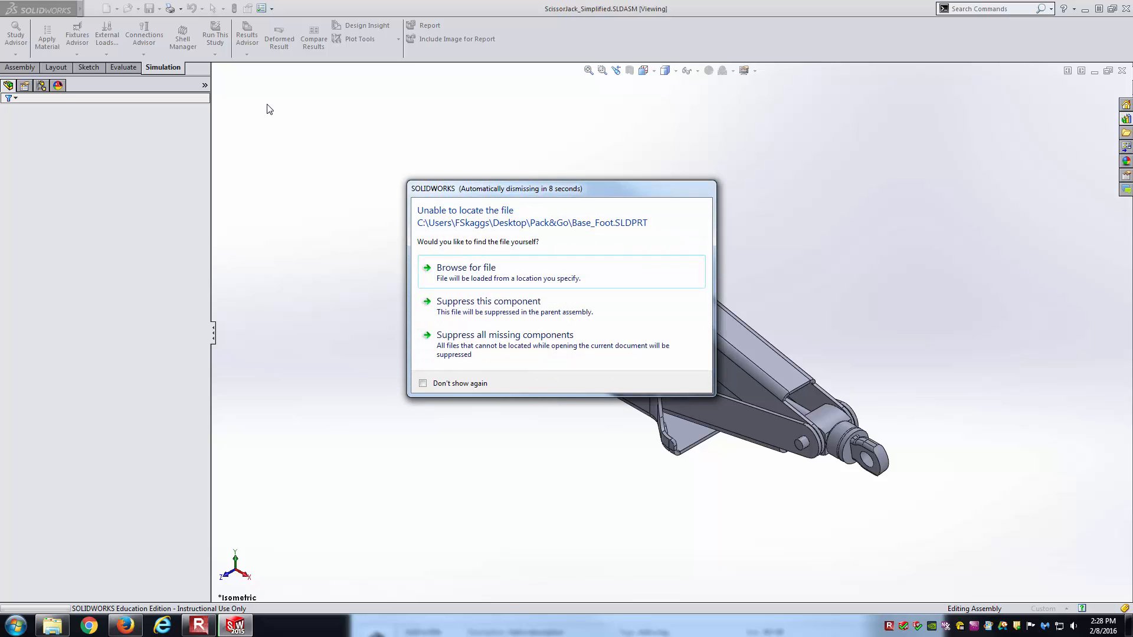
mouse_move(598, 141)
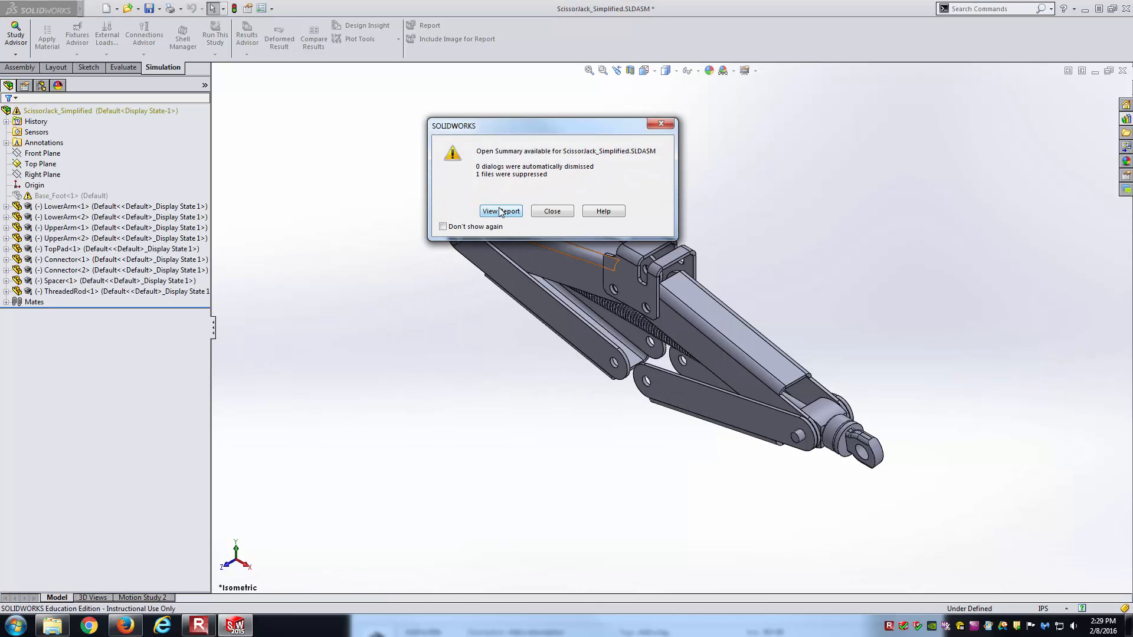
View the open report showing Base_Foot suppressed as unlocatable, then close the summary
left_click(501, 210)
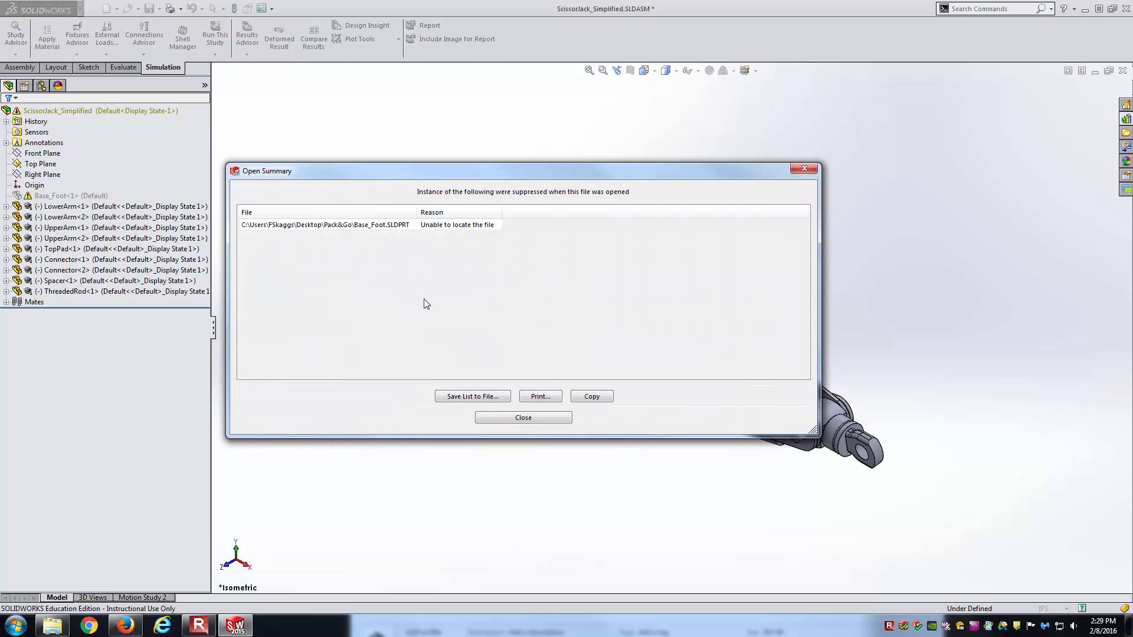
mouse_move(297, 234)
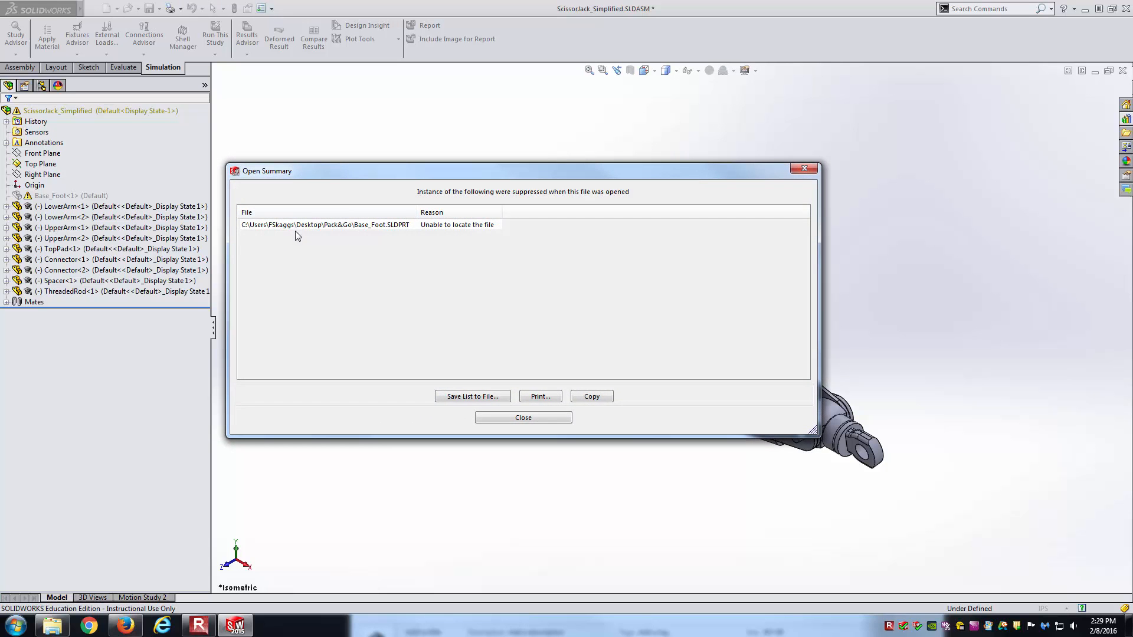
mouse_move(350, 232)
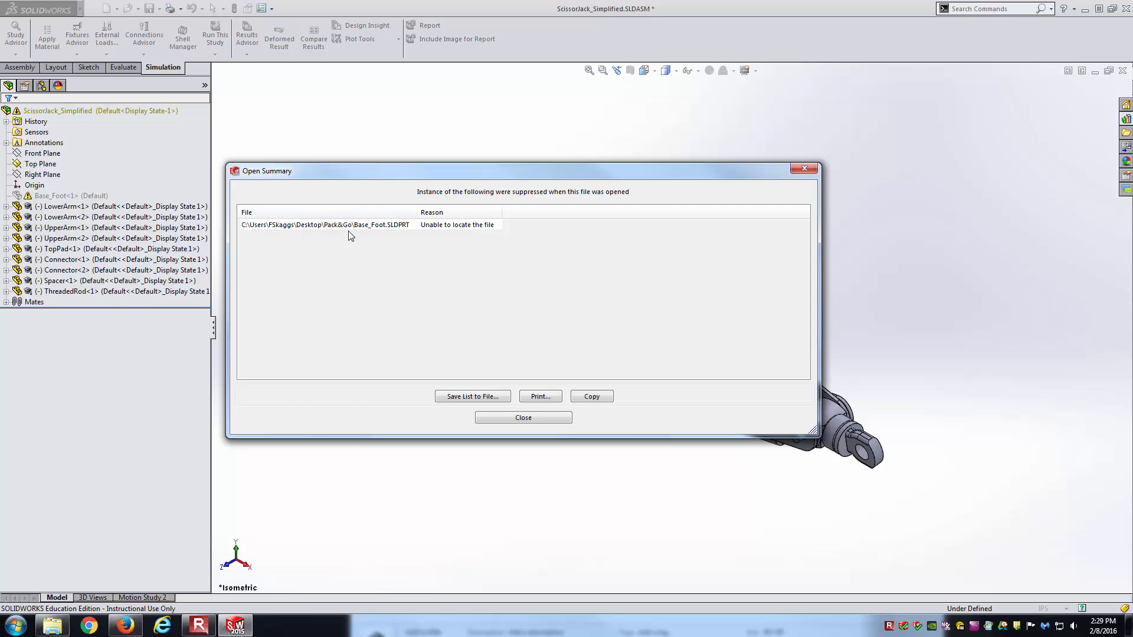
mouse_move(382, 245)
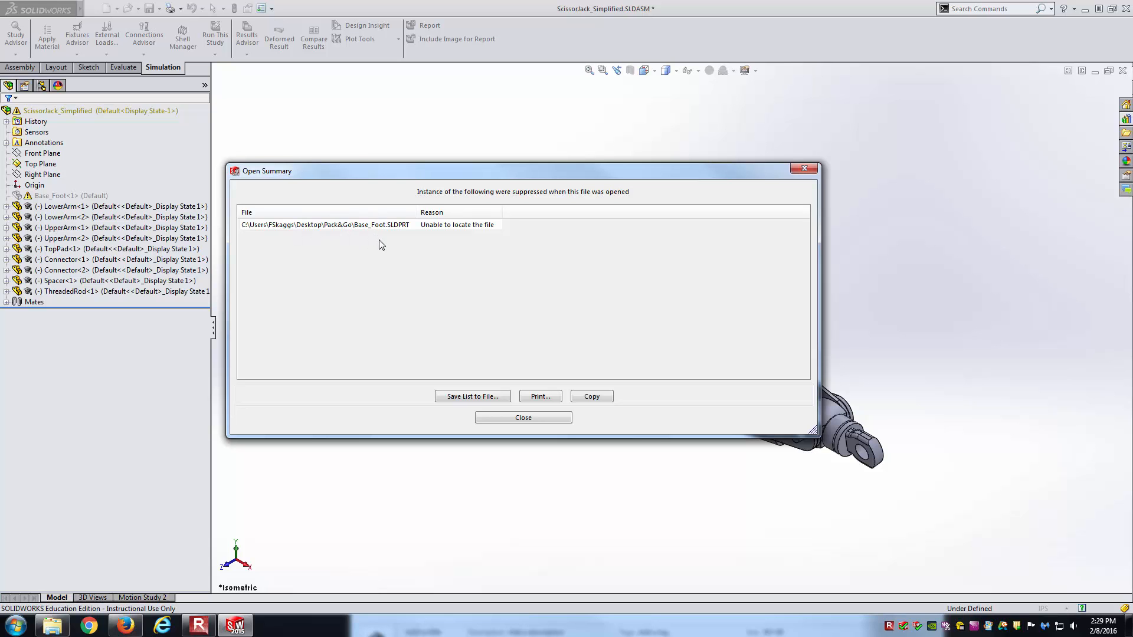
mouse_move(452, 233)
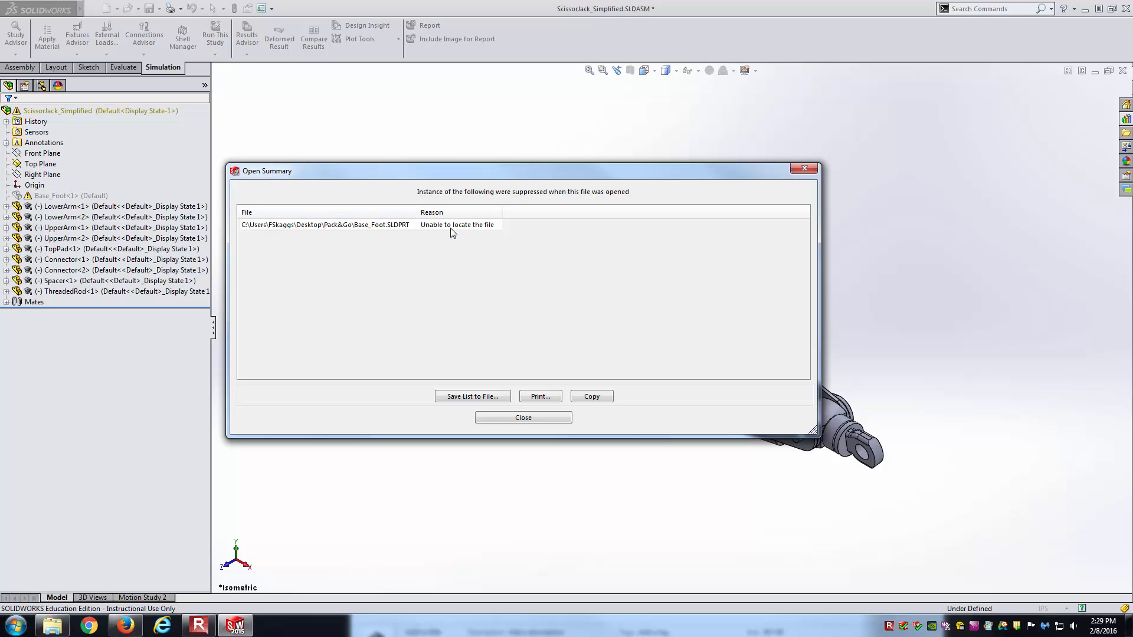
left_click(524, 418)
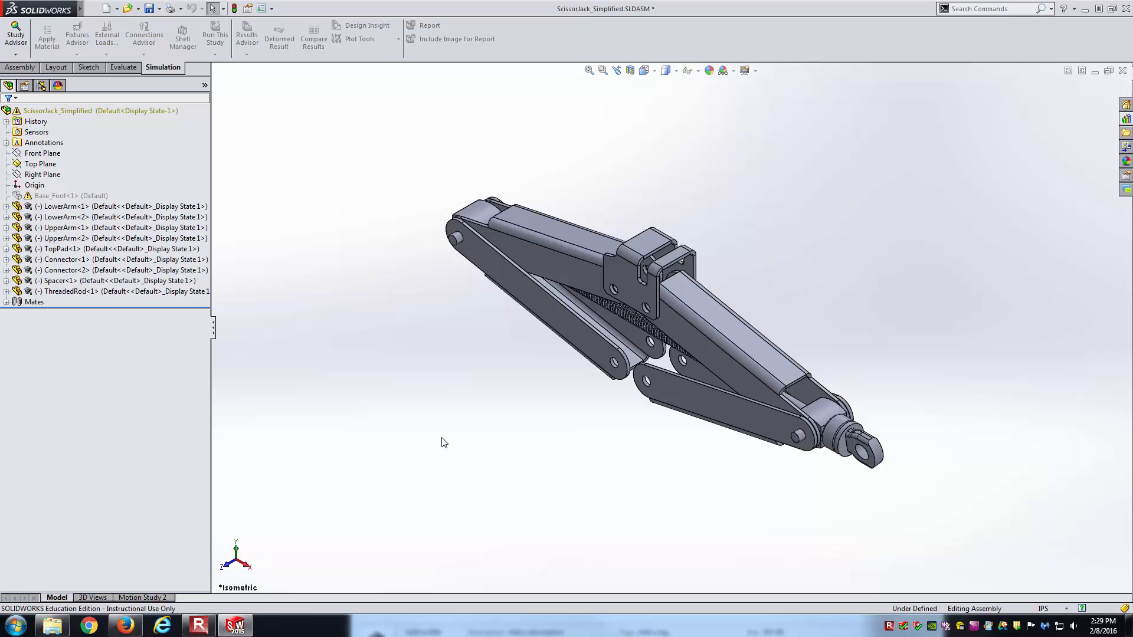
mouse_move(447, 418)
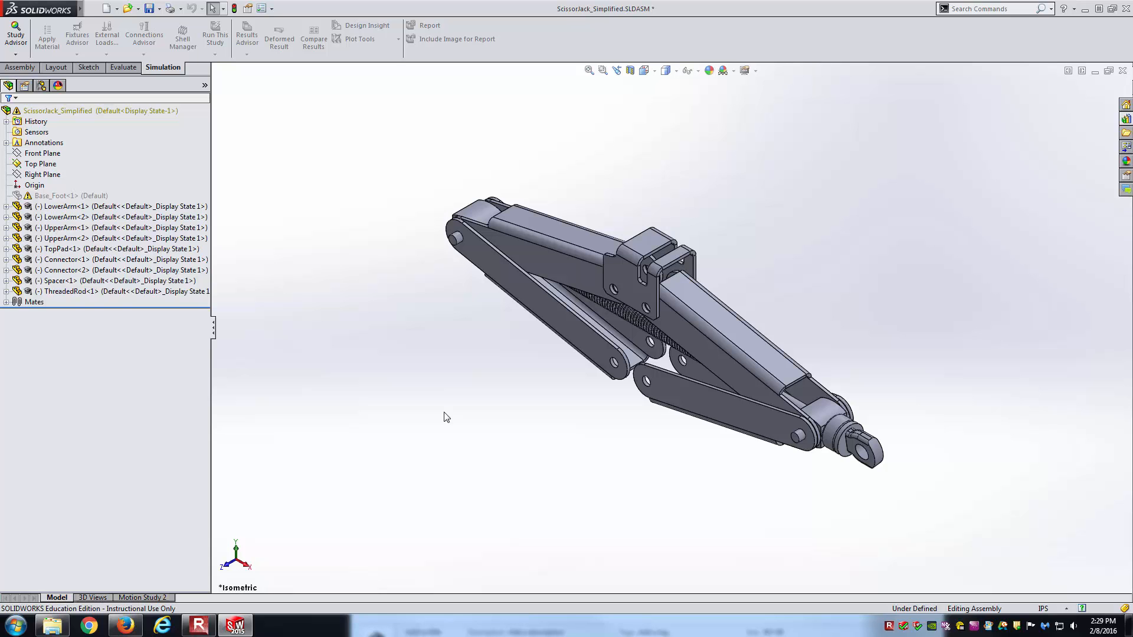
mouse_move(1072, 90)
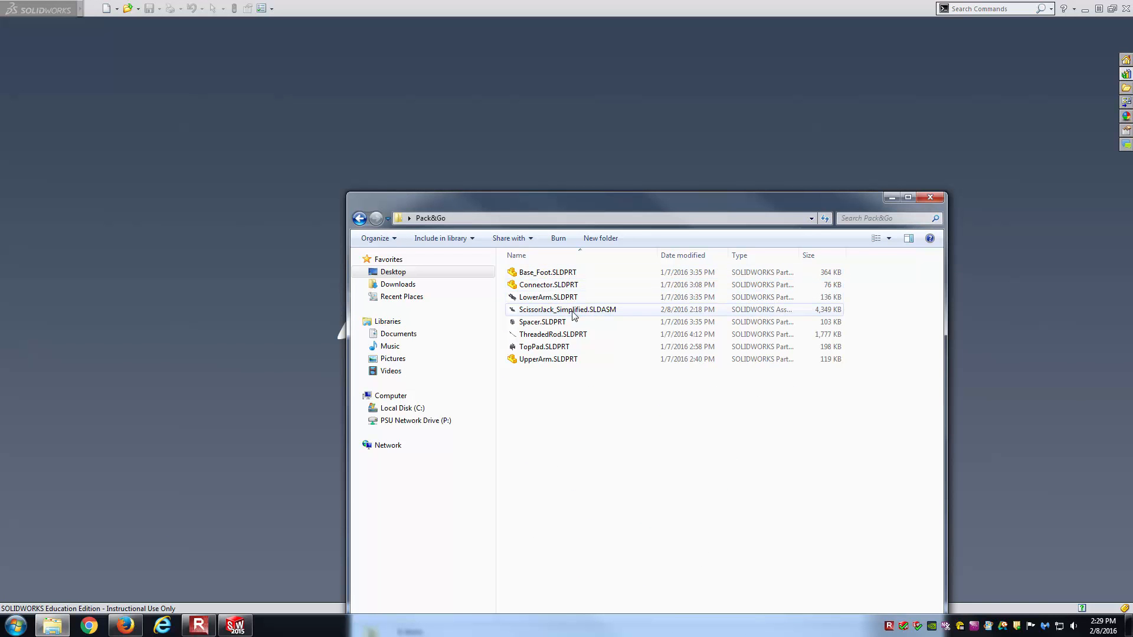
Launch ScissorJack_Simplified.SLDASM from the Pack&Go folder so it opens with Base_Foot loaded
double_click(568, 309)
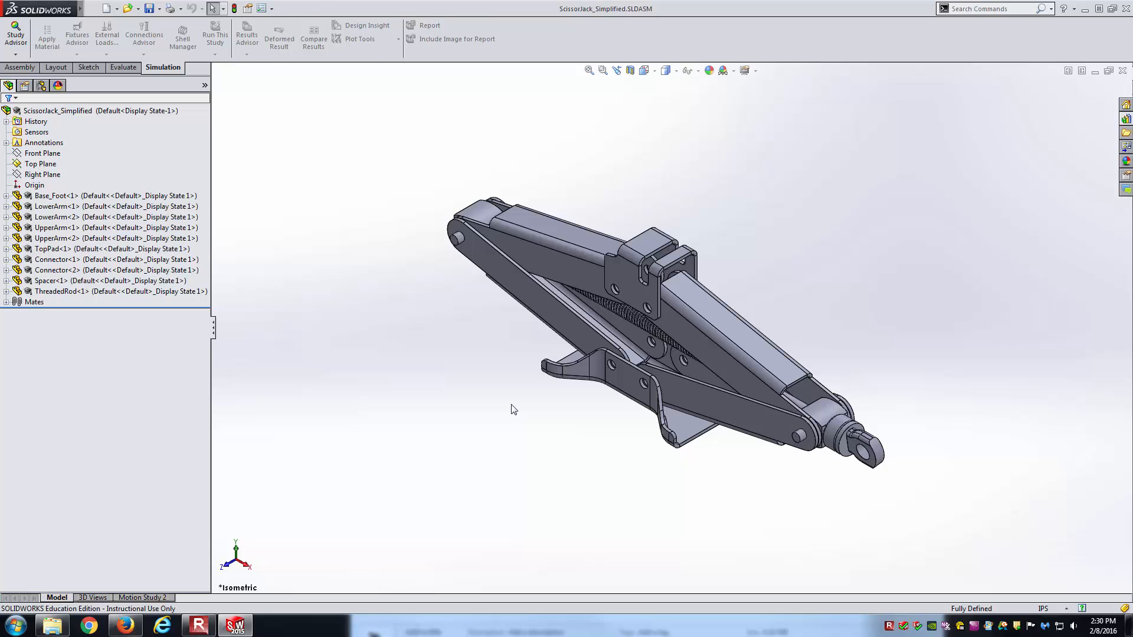
Show the File menu with the Pack and Go entry highlighted
left_click(16, 68)
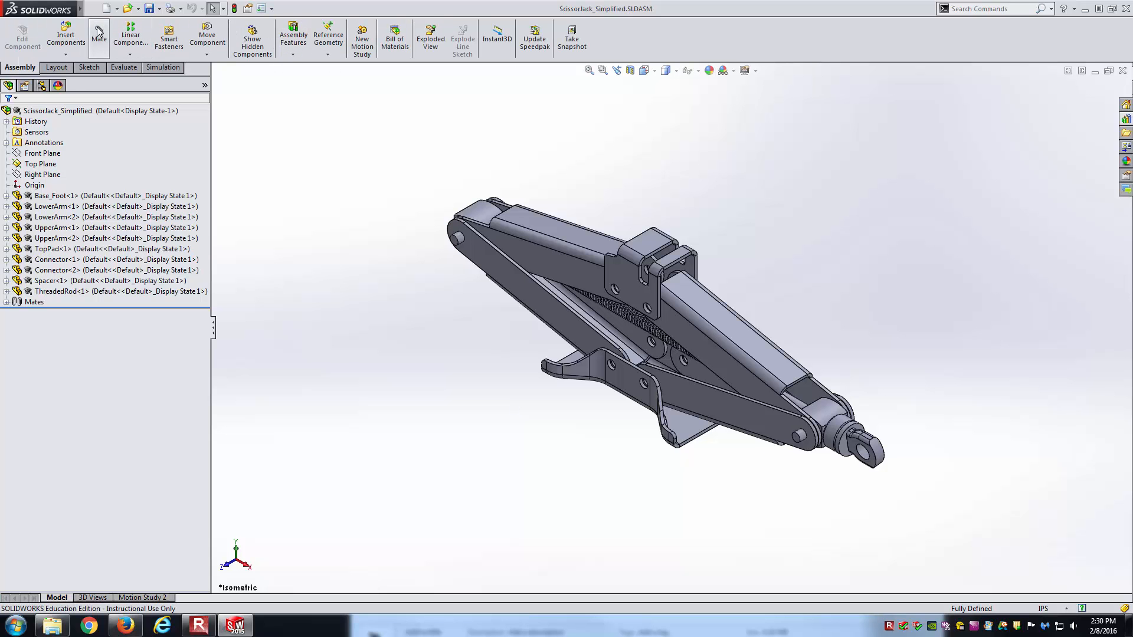
left_click(91, 11)
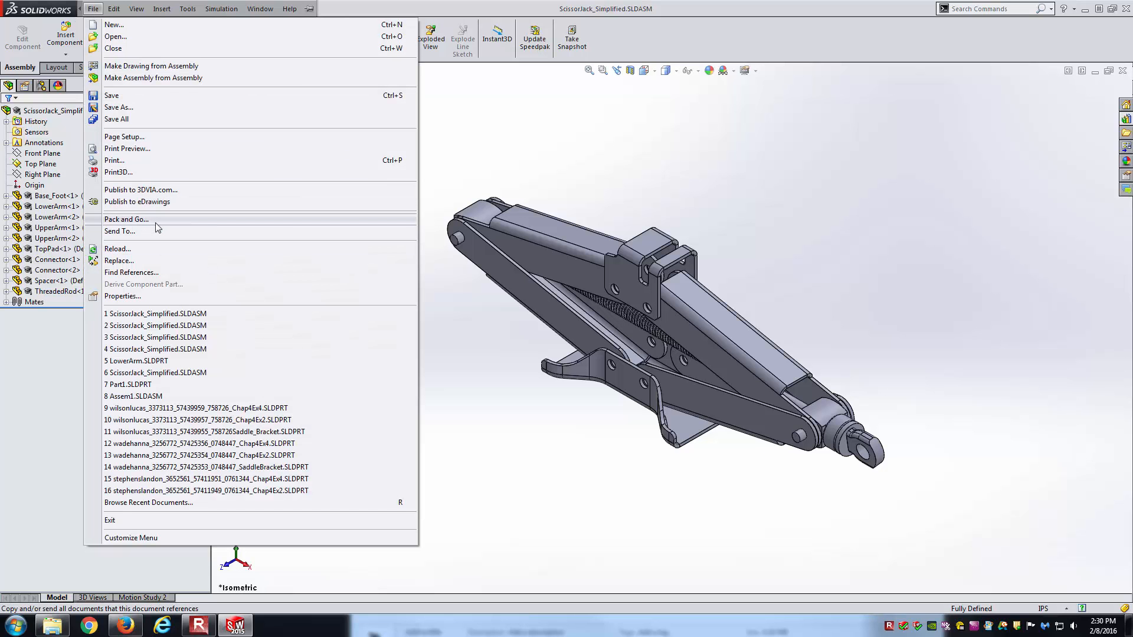
Start Pack and Go and scroll its list of the assembly and seven parts to the folder columns
left_click(125, 219)
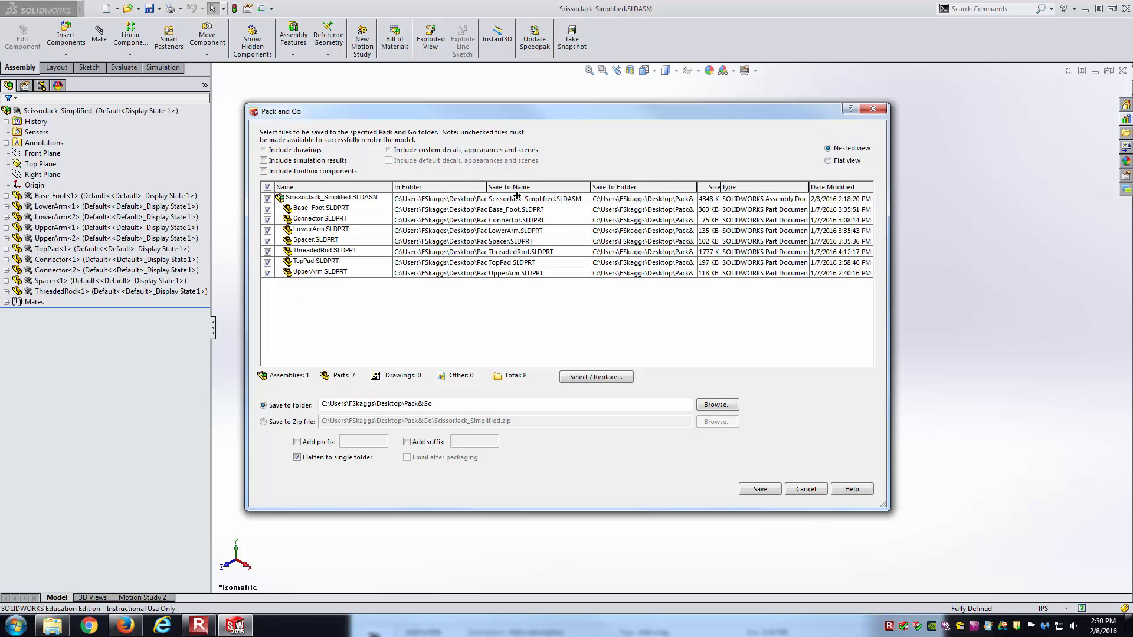
scroll("right", 3)
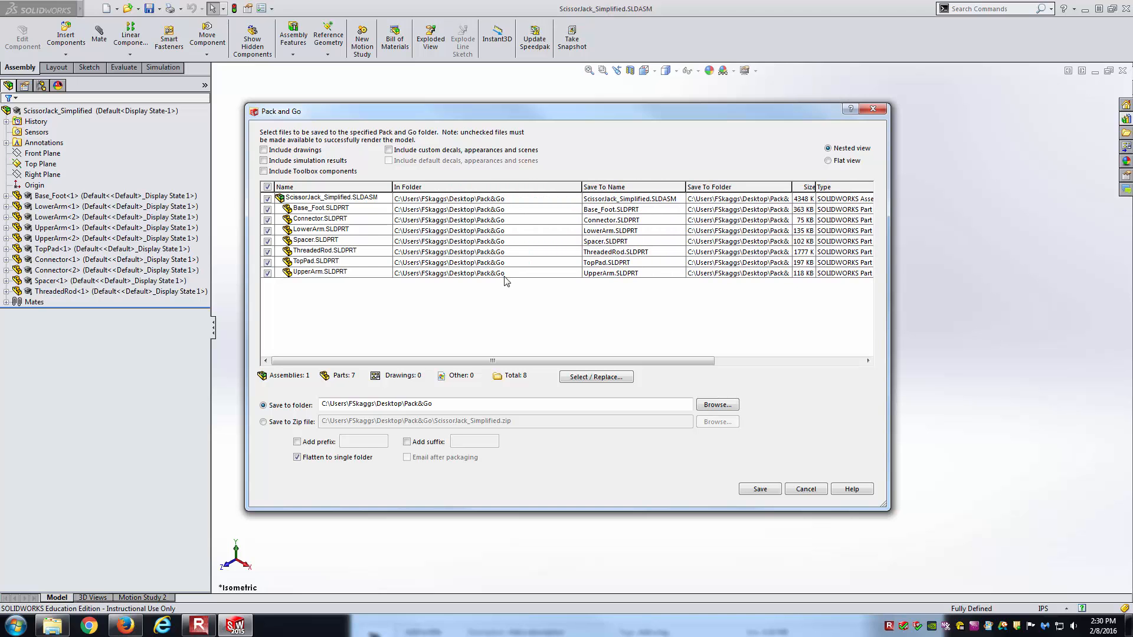
mouse_move(497, 359)
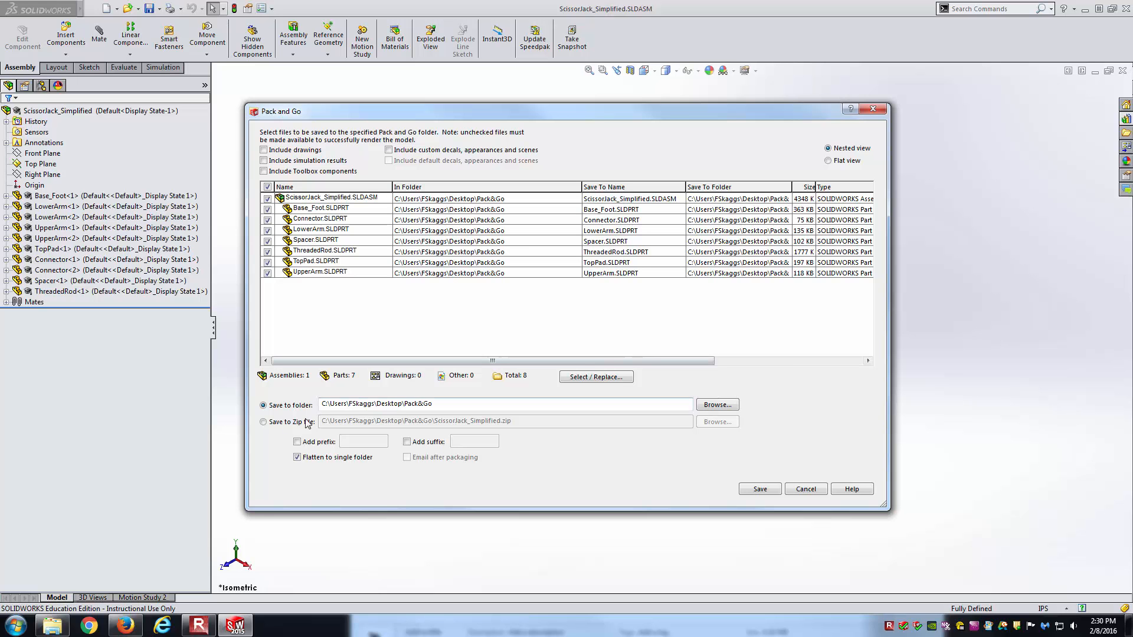
Save the assembly and its parts as testZipFile.zip in Downloads via Save to Zip file
left_click(263, 422)
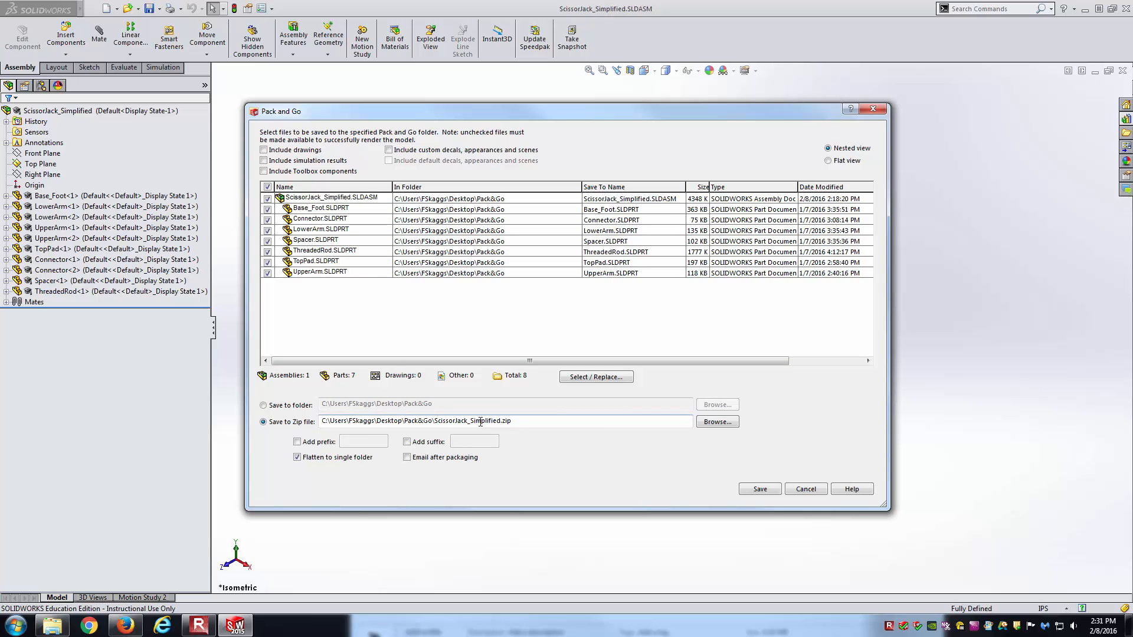
left_click(718, 422)
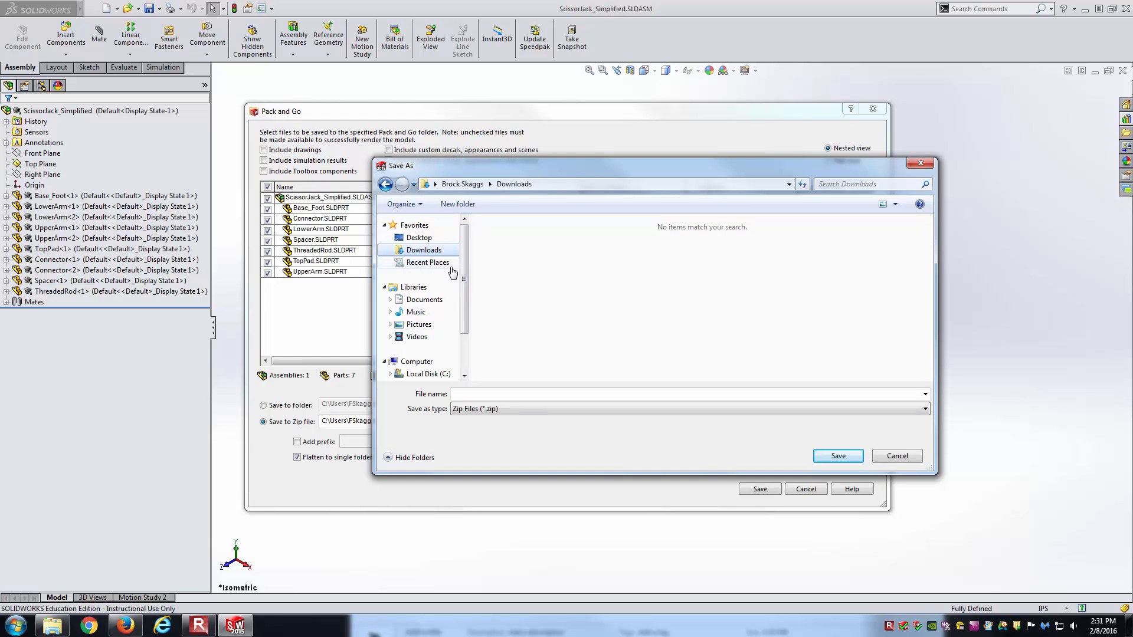
type("testZipFile")
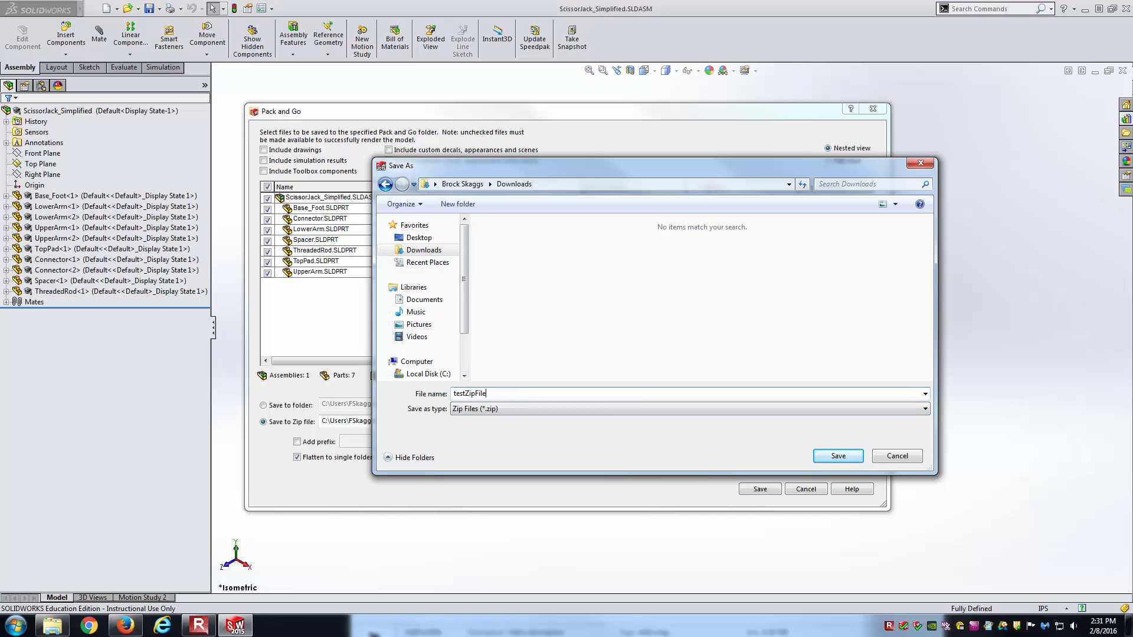
left_click(838, 456)
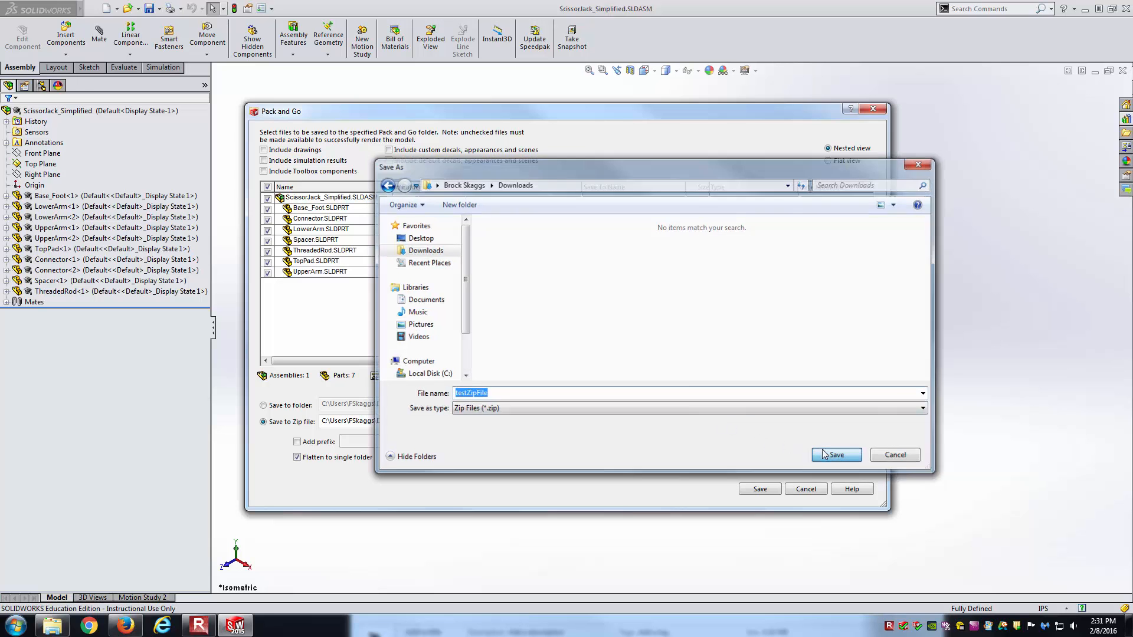
left_click(837, 456)
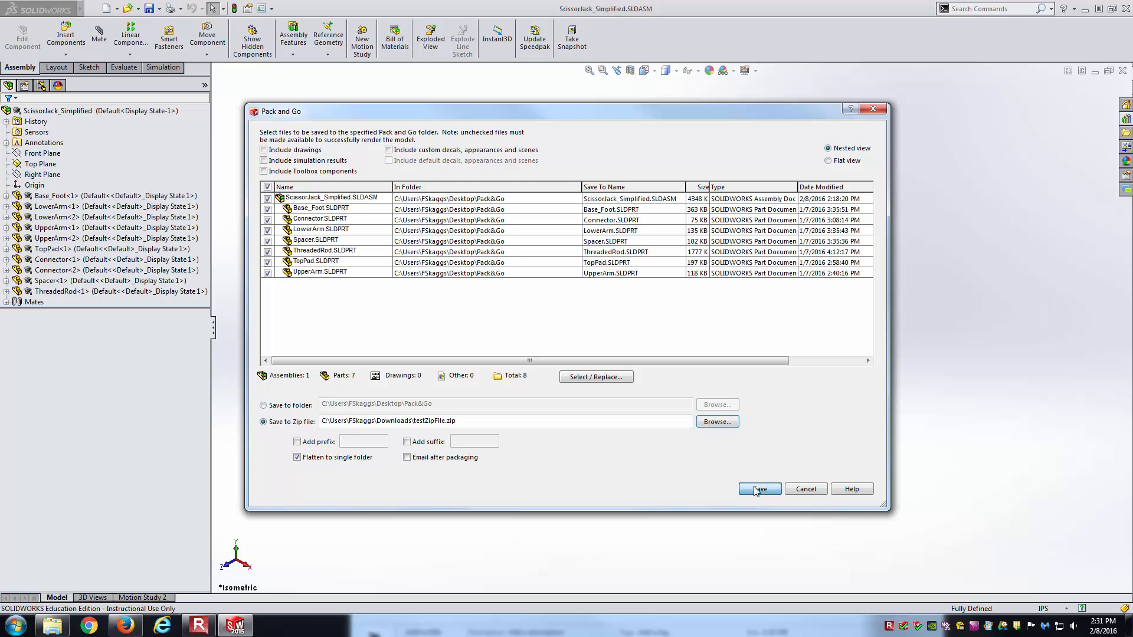
left_click(760, 489)
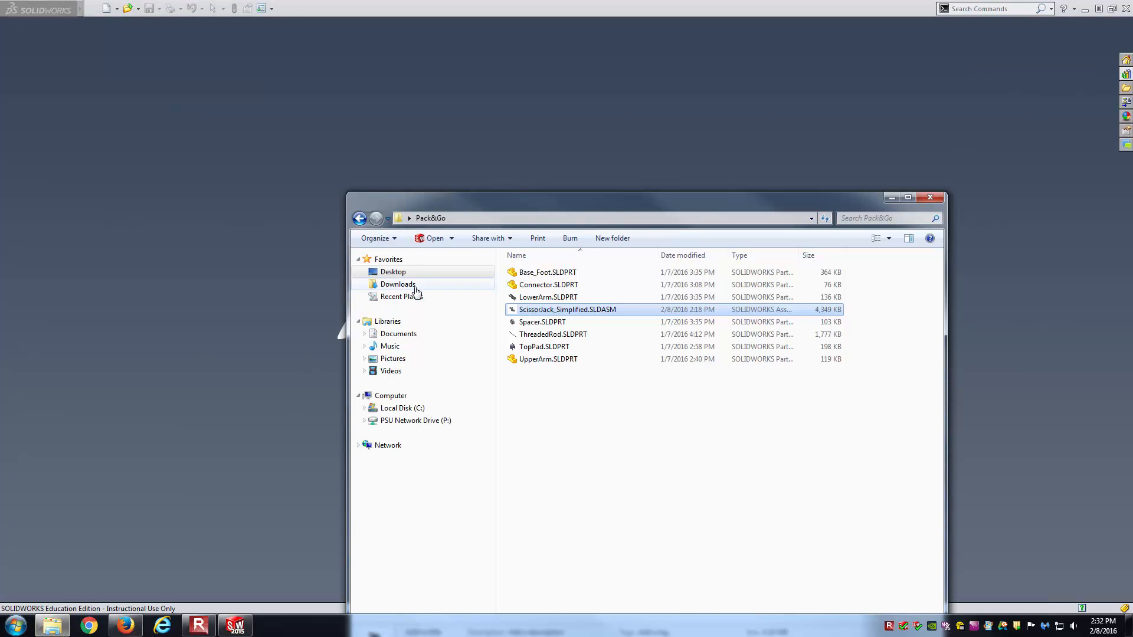
Extract testZipFile.zip in Downloads and open ScissorJack_Simplified.SLDASM from the extracted folder
left_click(398, 283)
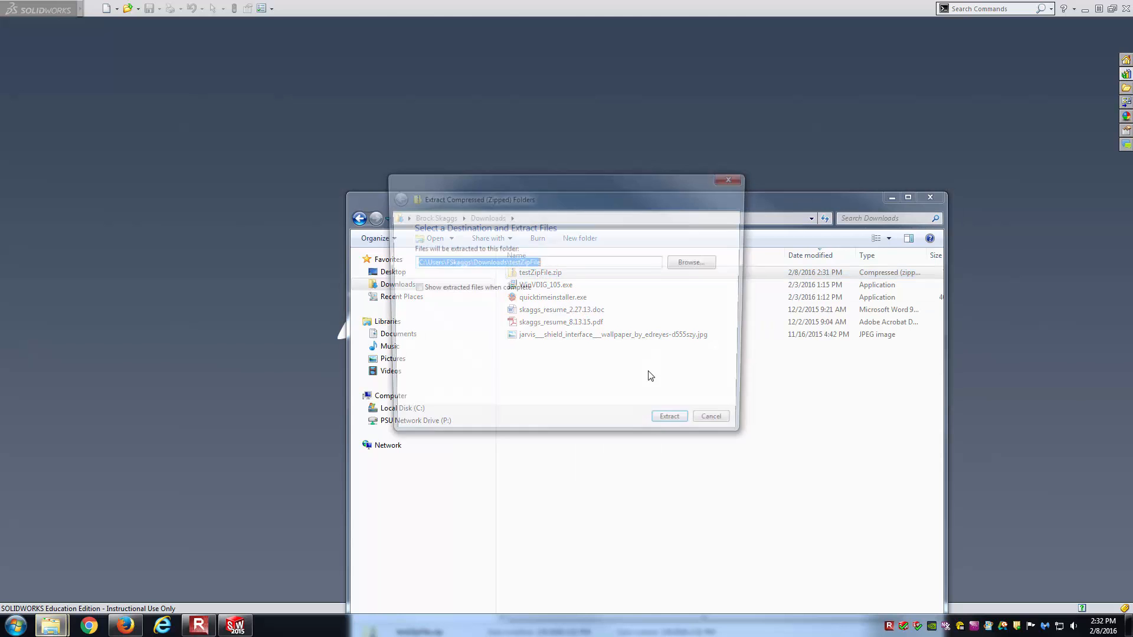
left_click(669, 416)
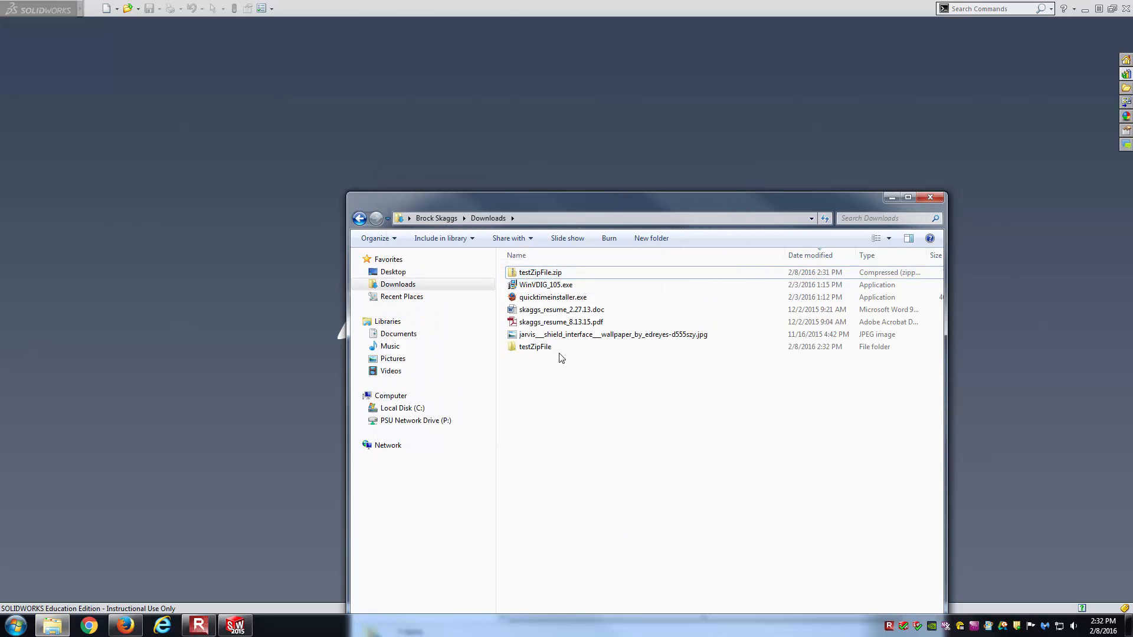
double_click(535, 347)
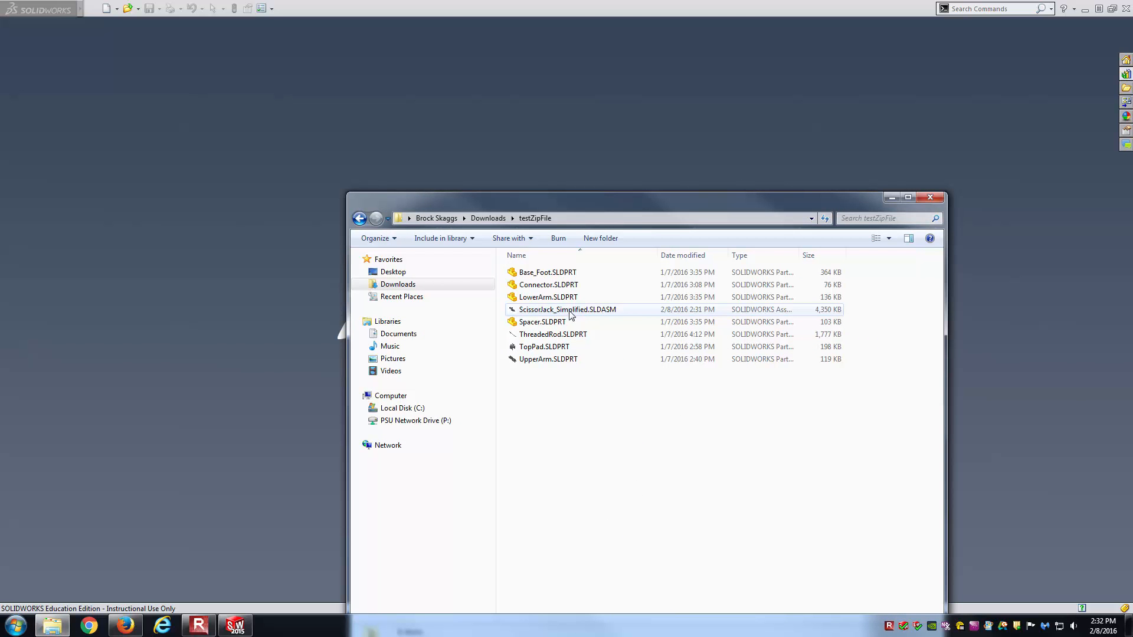
double_click(566, 309)
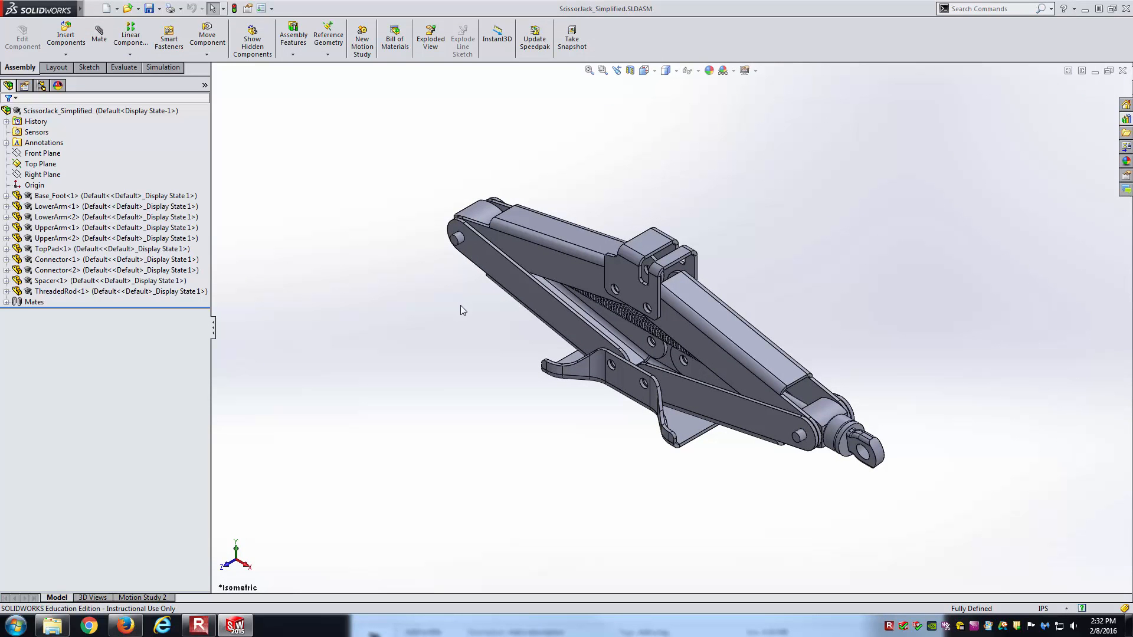
mouse_move(453, 311)
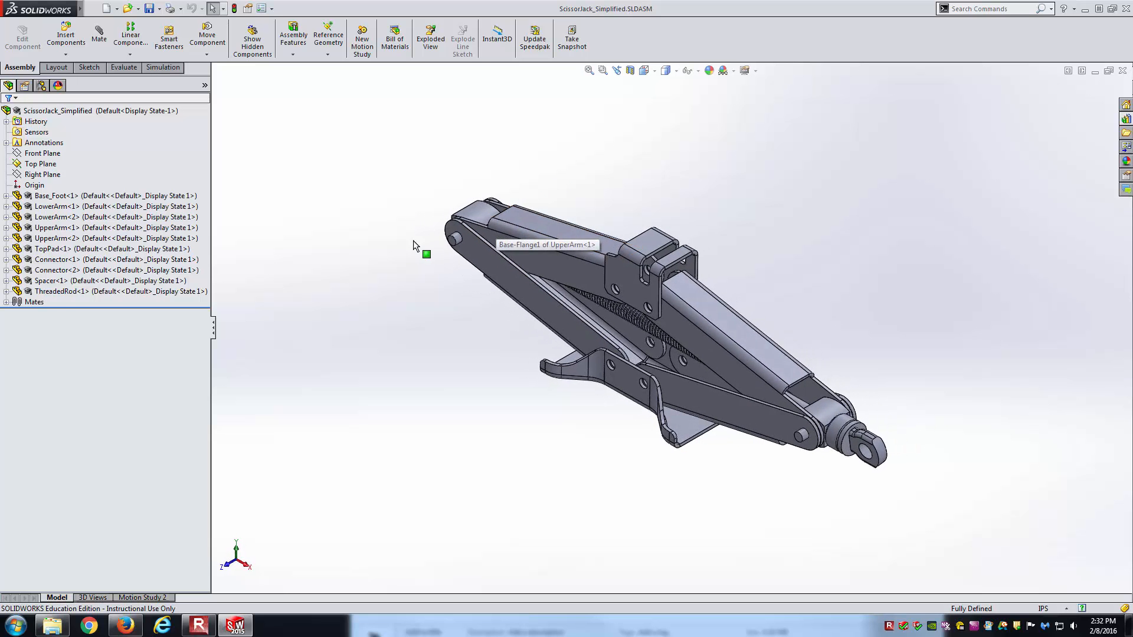
right_click(54, 557)
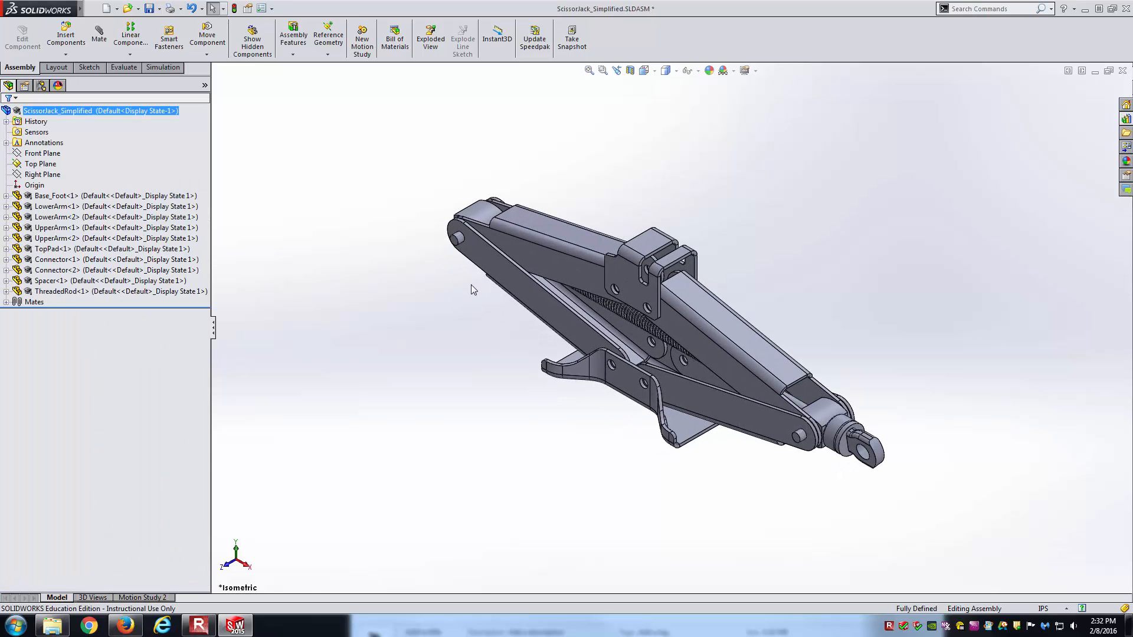
mouse_move(469, 288)
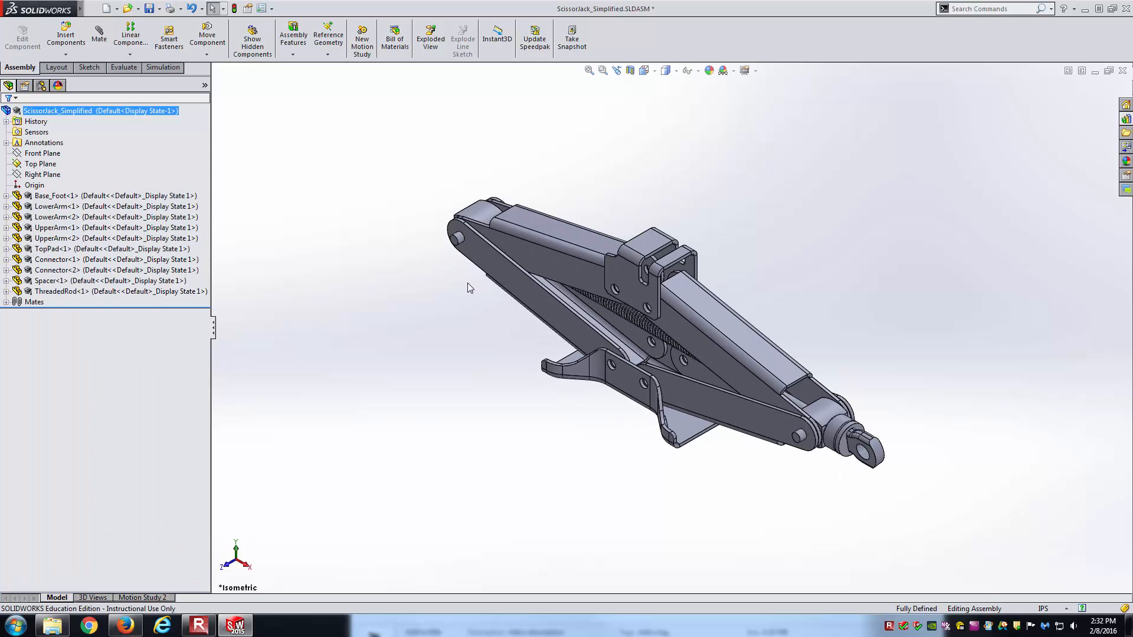